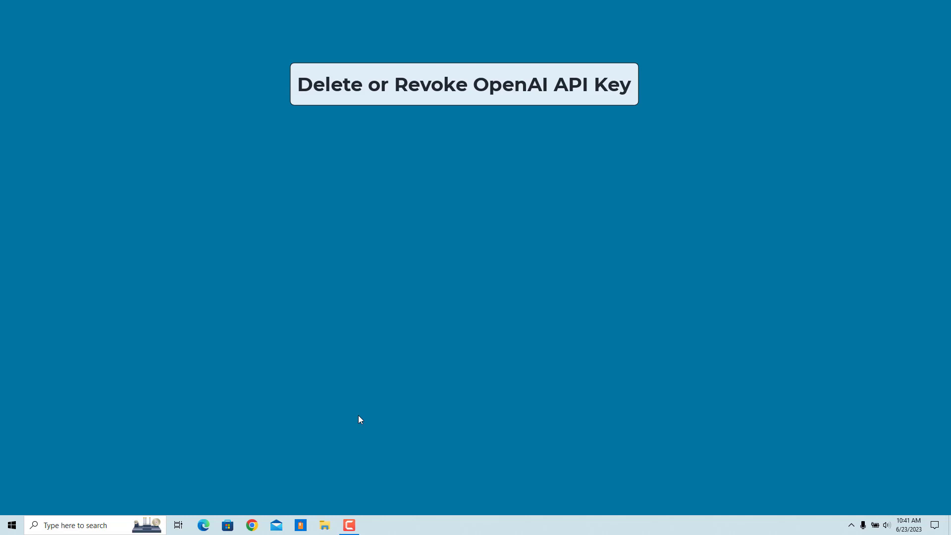
mouse_move(351, 448)
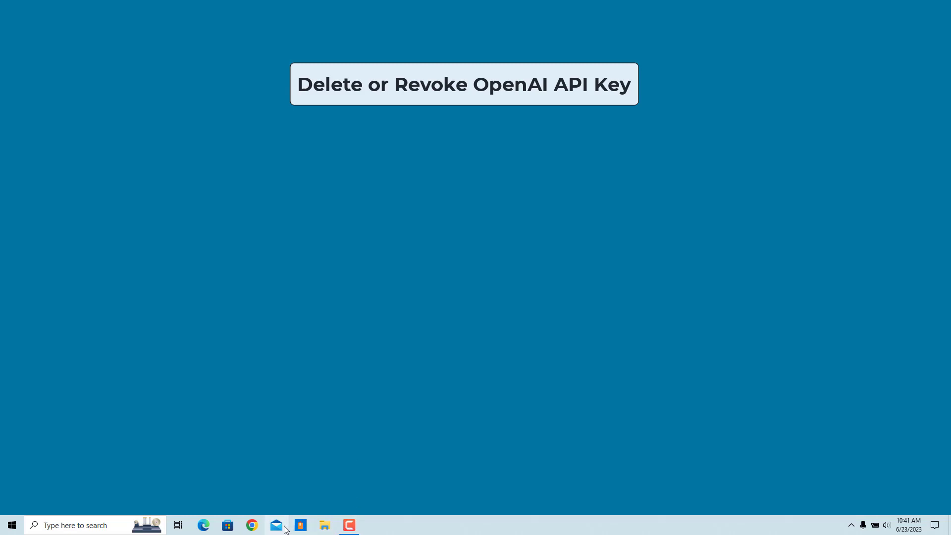
Go to platform.openai.com in Chrome and sign in with the Microsoft account
click(251, 525)
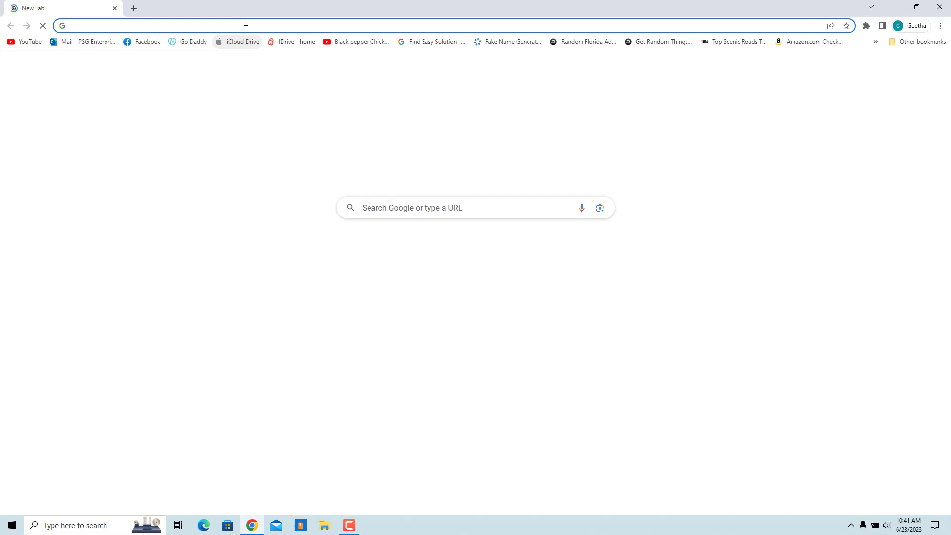
text(platform.openai.com)
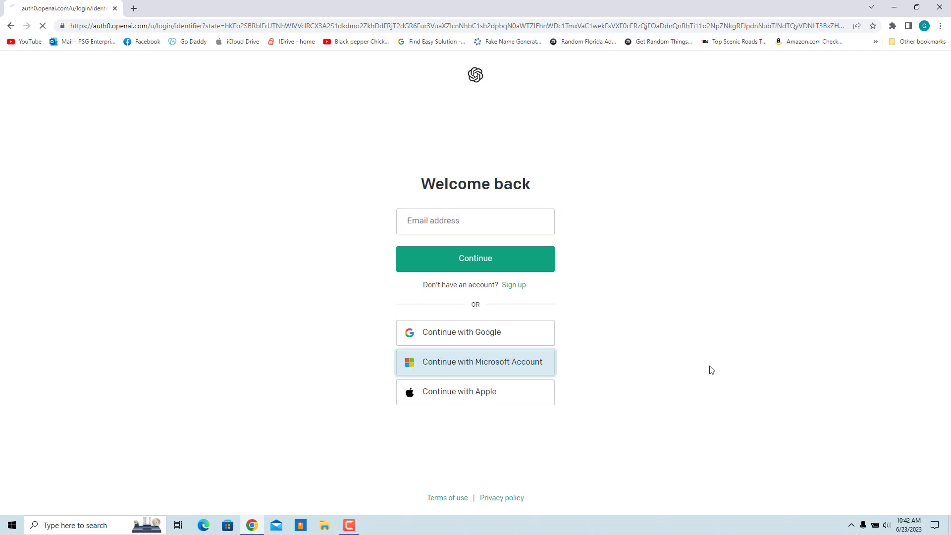
click(475, 362)
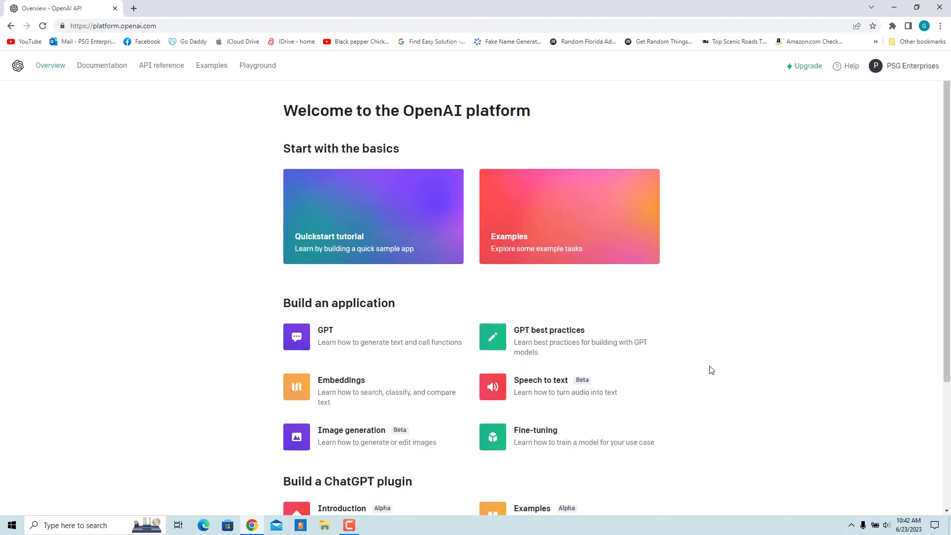
mouse_move(921, 67)
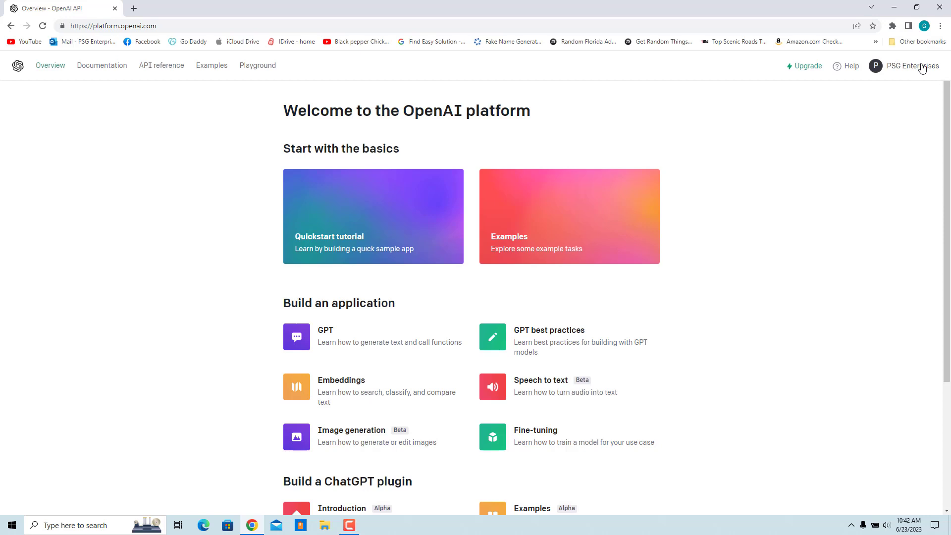
Go to View API keys from the organization menu, showing the existing First Key
click(908, 65)
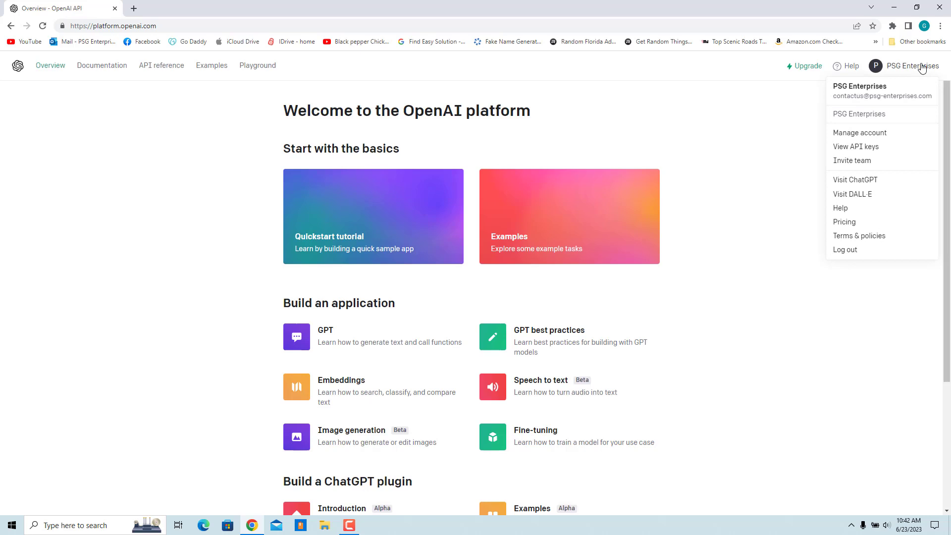
click(856, 146)
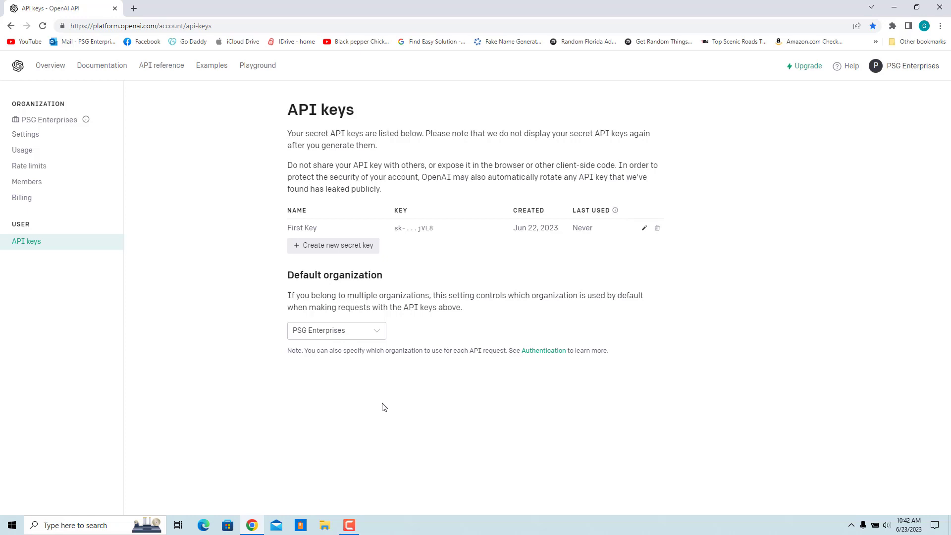
mouse_move(675, 273)
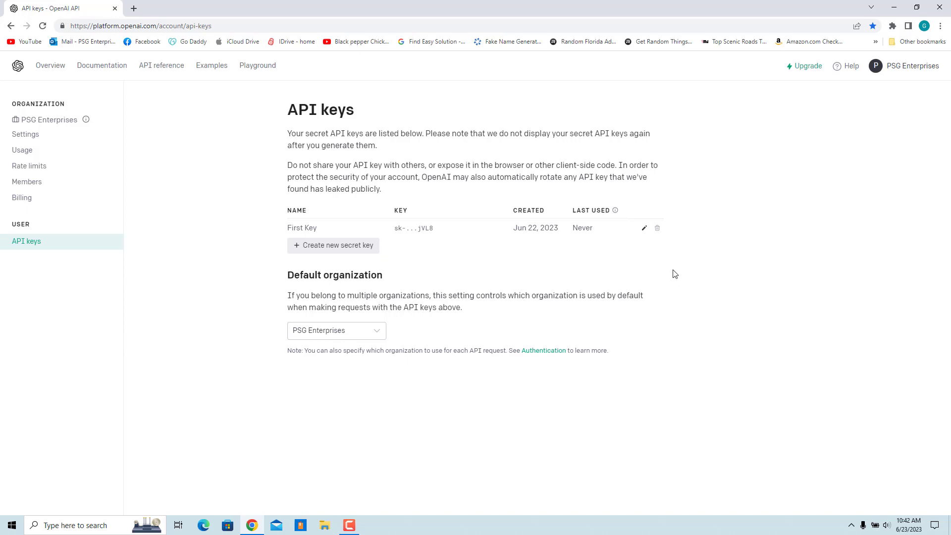
mouse_move(657, 228)
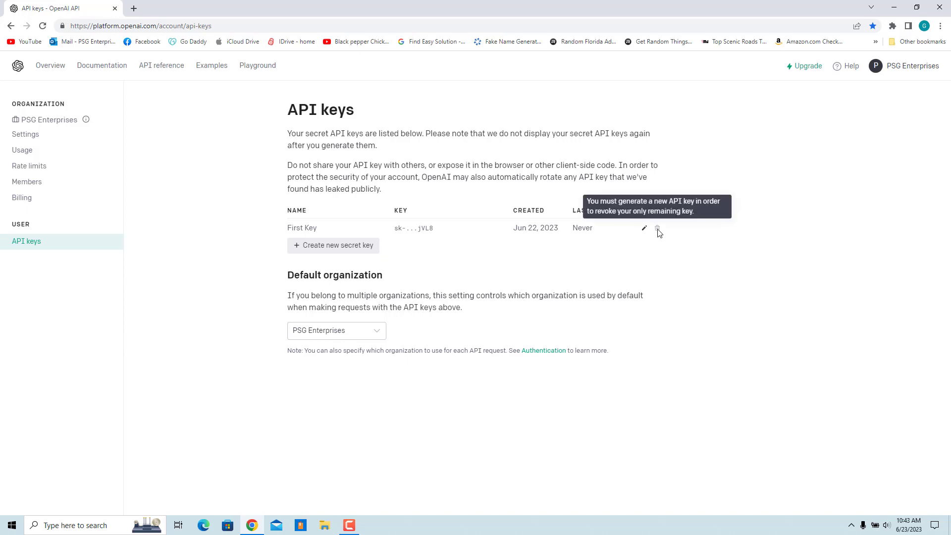
mouse_move(687, 300)
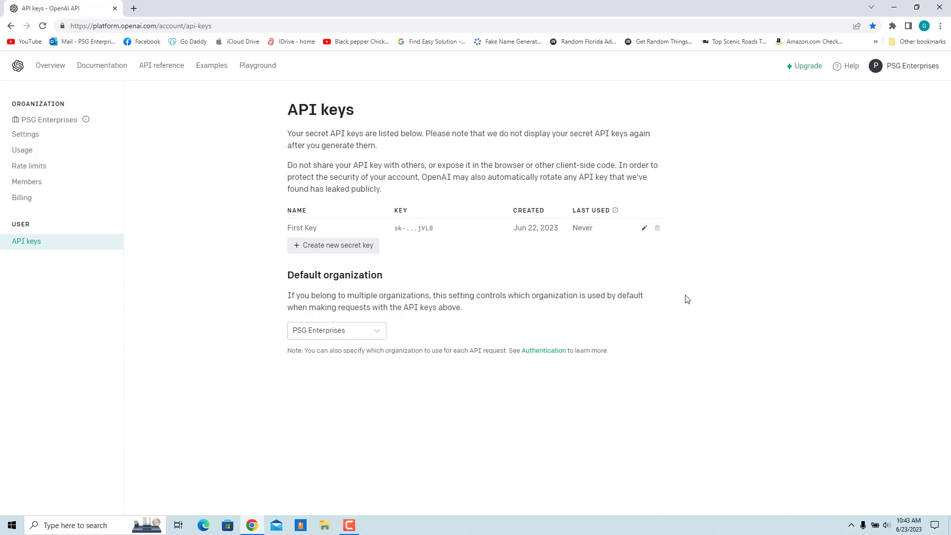
mouse_move(387, 278)
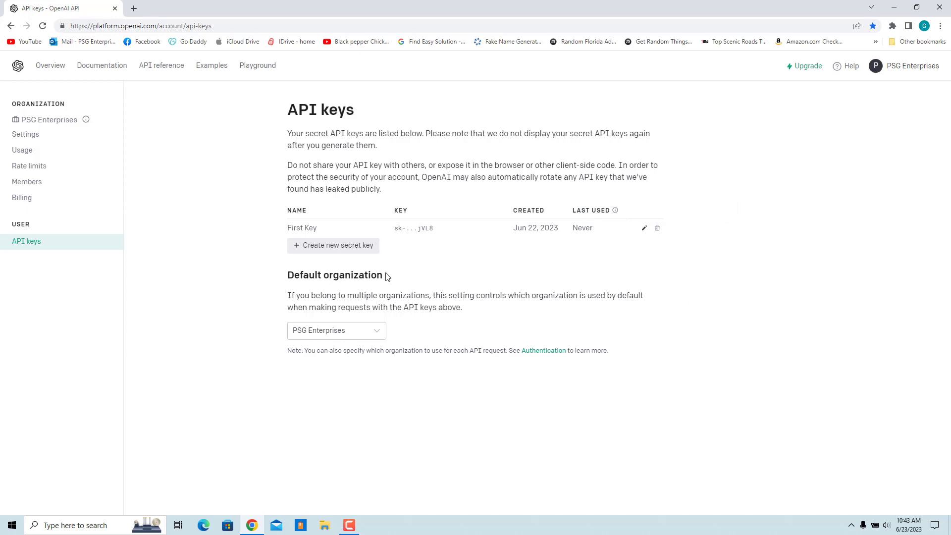
Create a new secret key named Secret key and dismiss the key notice
click(333, 245)
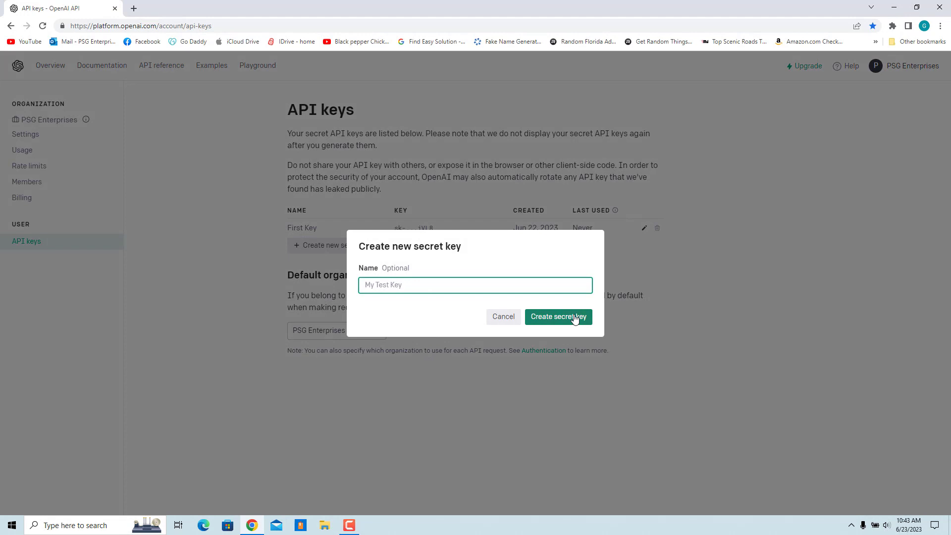
click(557, 317)
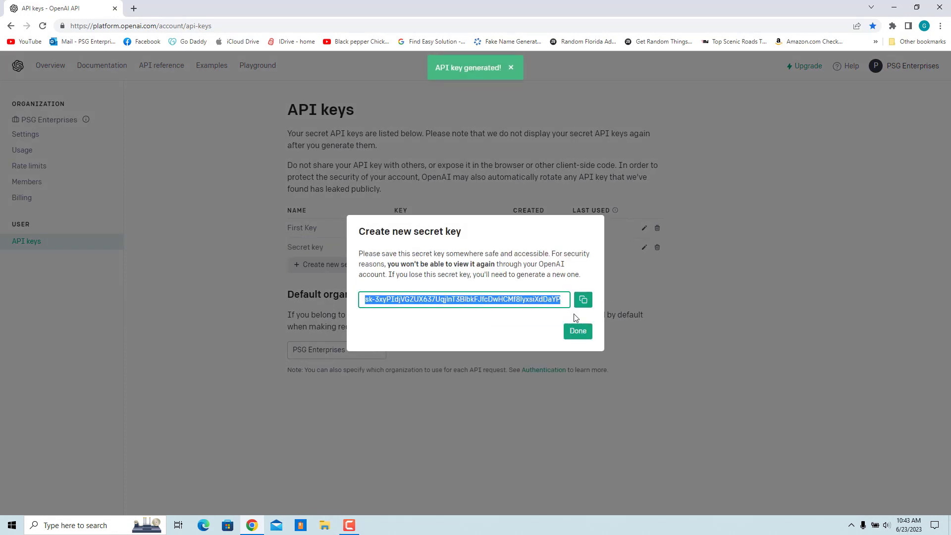
click(576, 331)
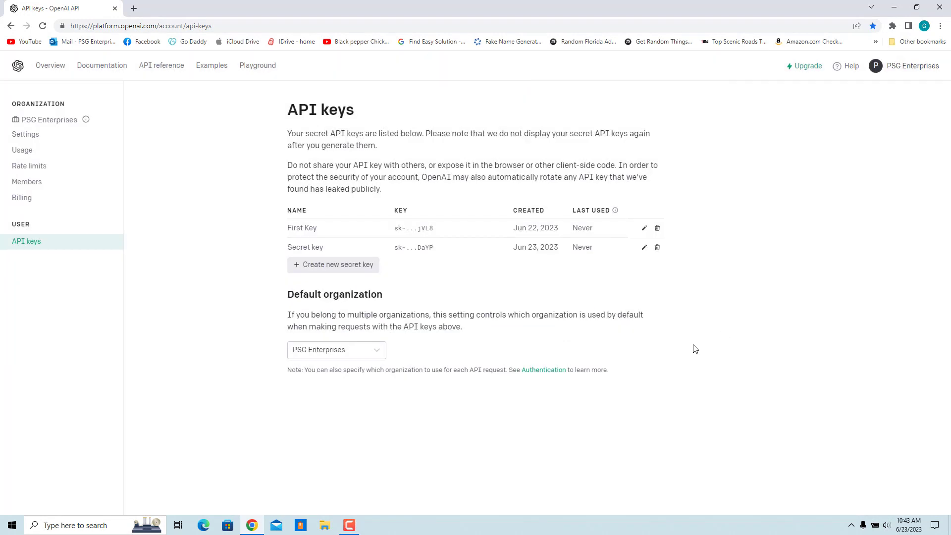
mouse_move(695, 262)
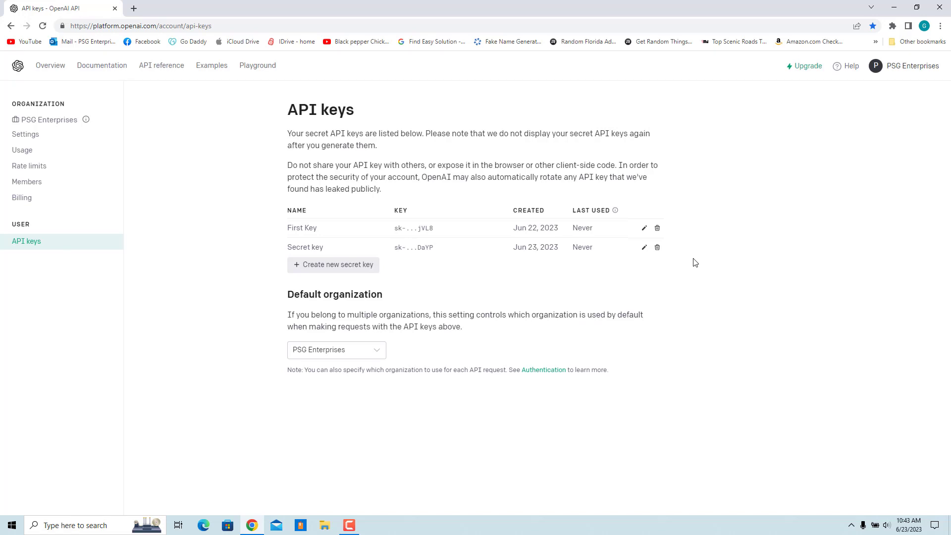
mouse_move(657, 229)
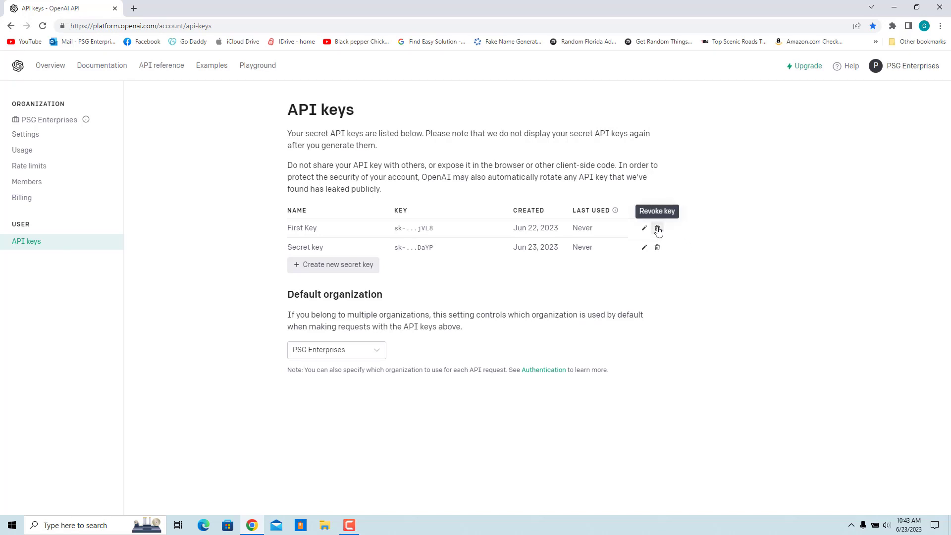
Revoke First Key, leaving only Secret key, and close Chrome
click(658, 231)
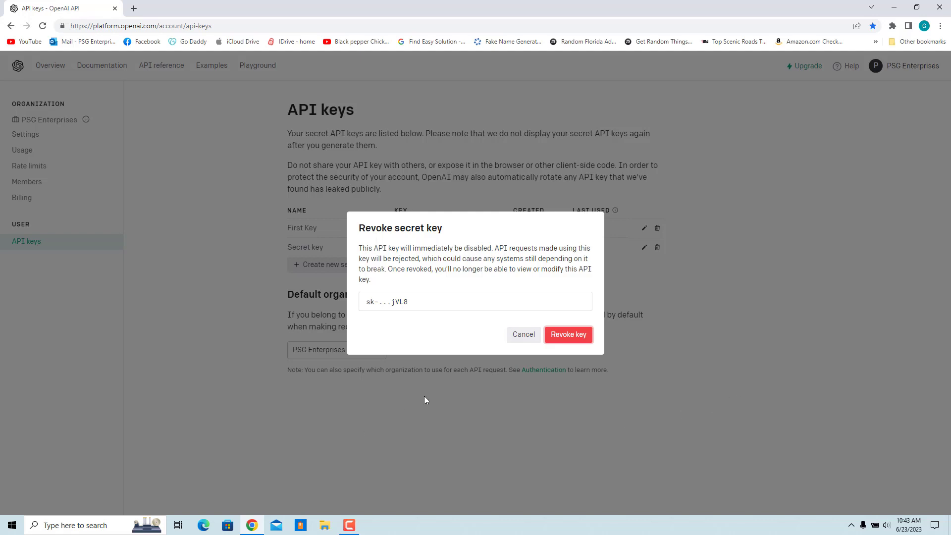
click(568, 335)
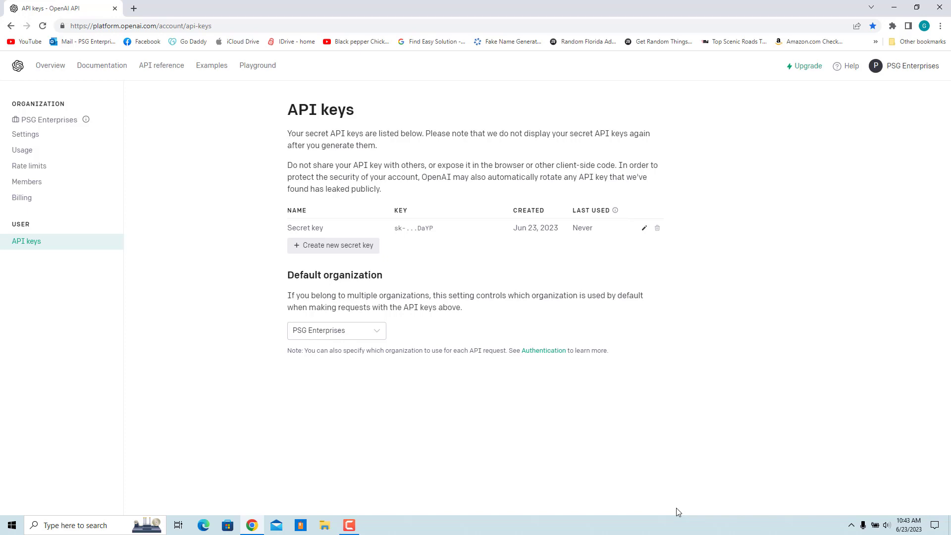
mouse_move(602, 492)
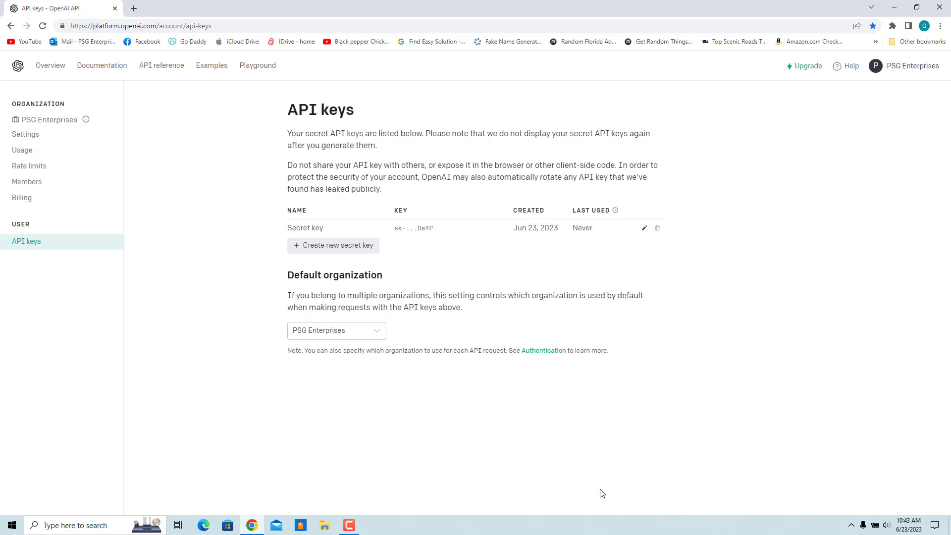
mouse_move(945, 20)
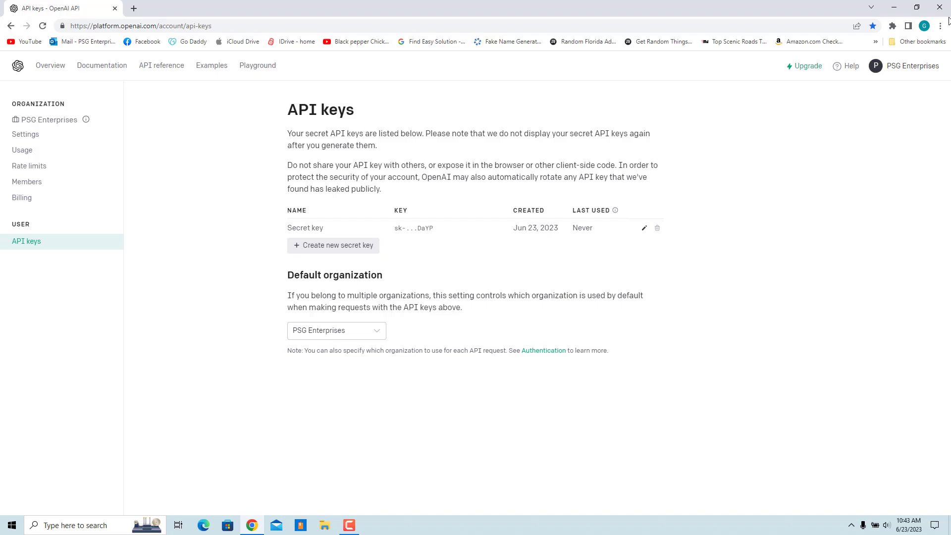
click(893, 8)
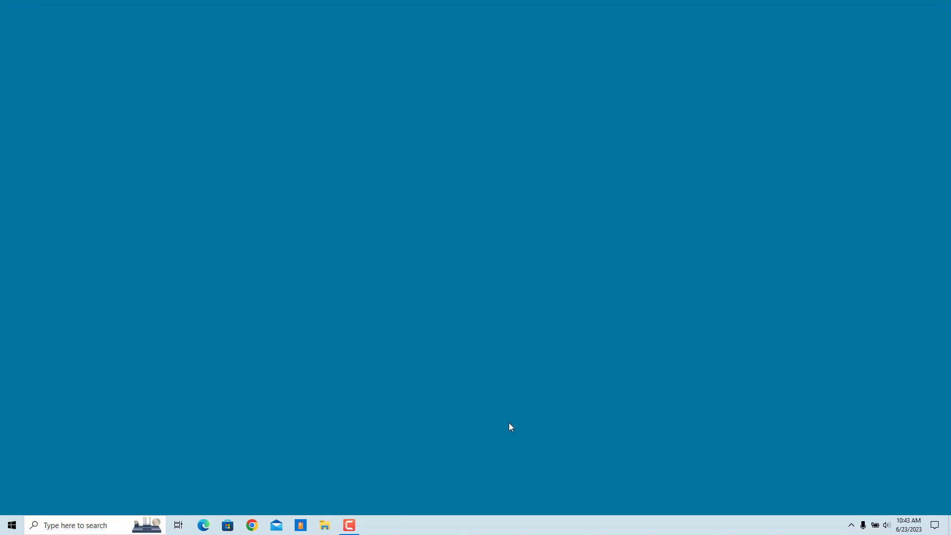